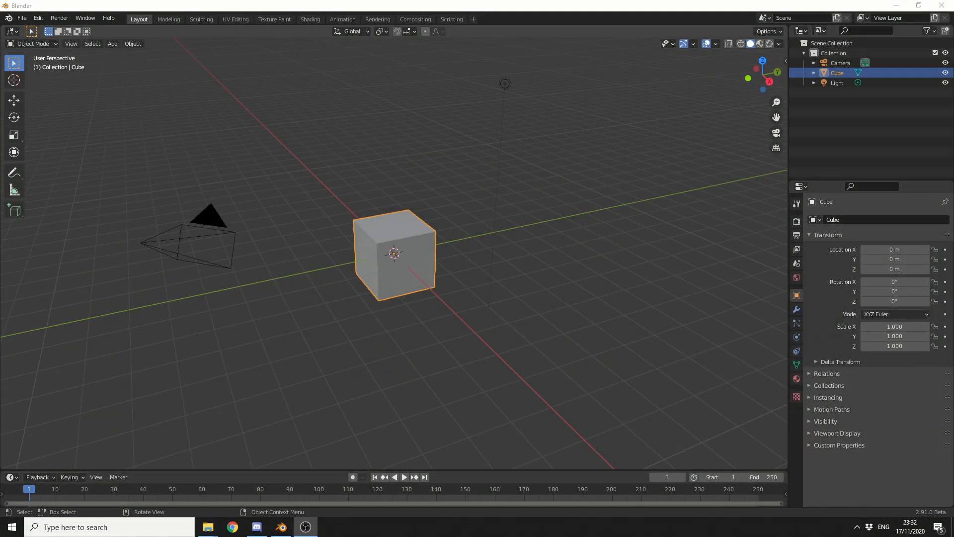
mouse_move(396, 262)
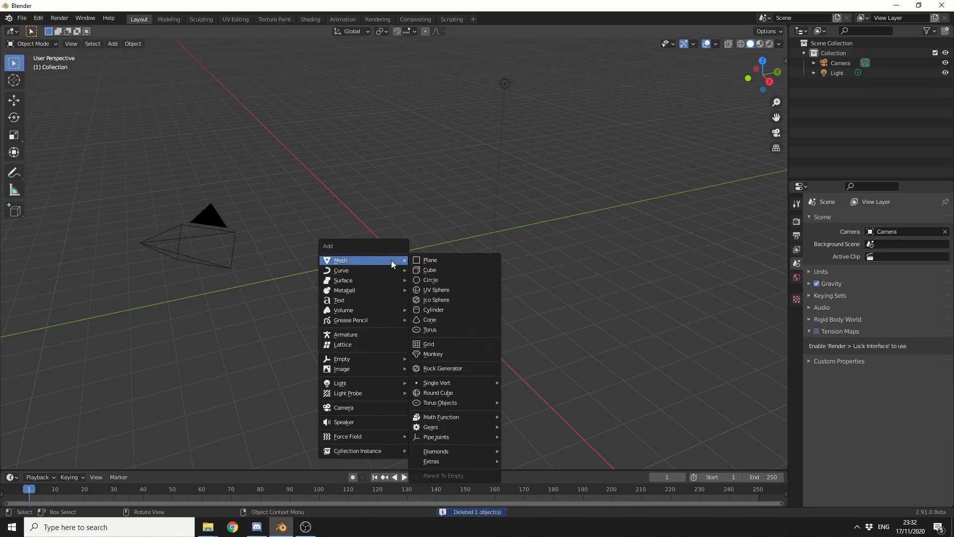
Step: Delete the default cube and add a plane mesh at the origin
left_click(429, 260)
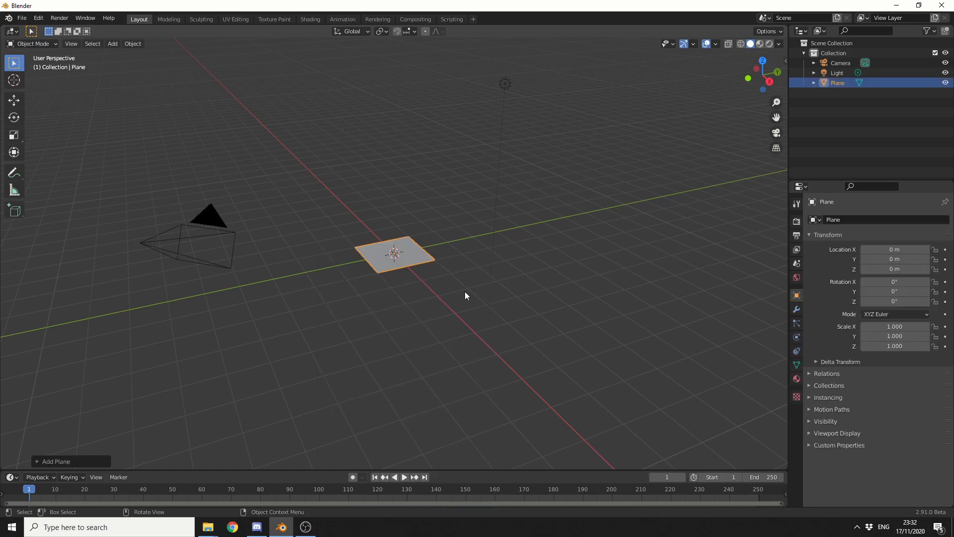
Step: Dissolve one of the plane's vertices in Edit Mode, leaving a triangle, and return to Object Mode
key("Tab")
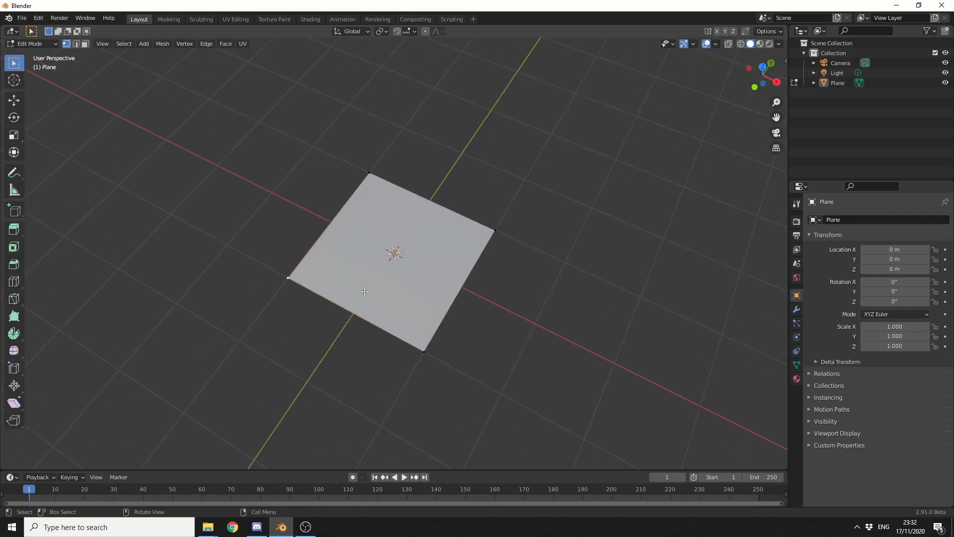
key("x")
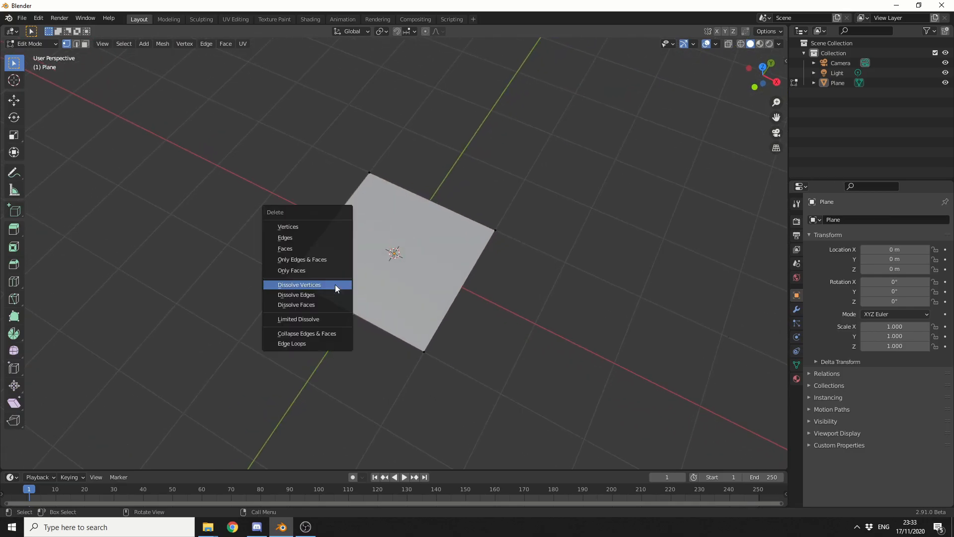
left_click(299, 285)
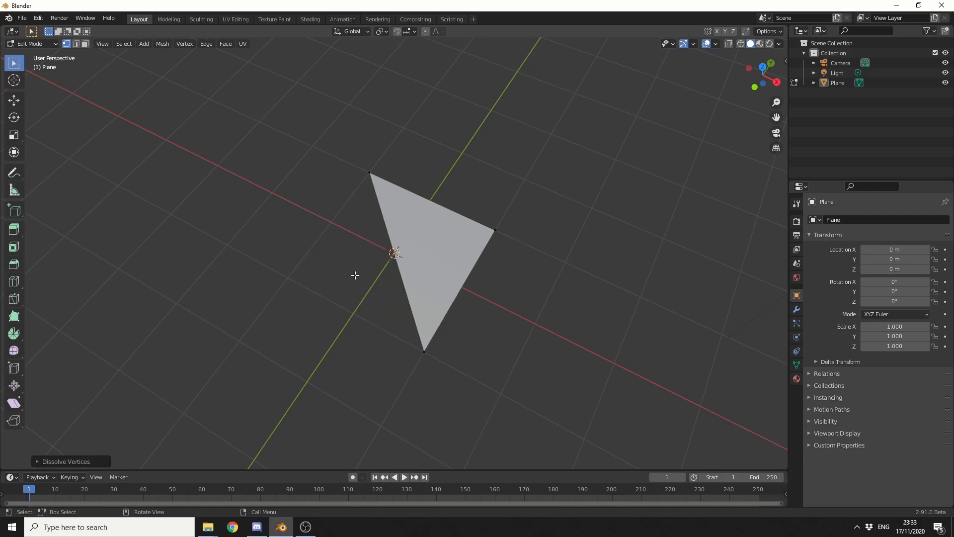
mouse_move(407, 238)
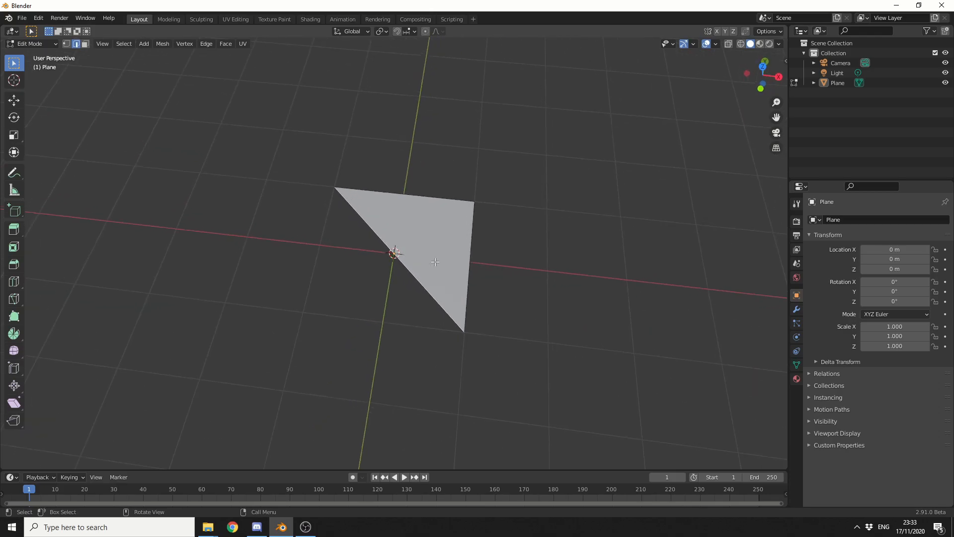
key("s")
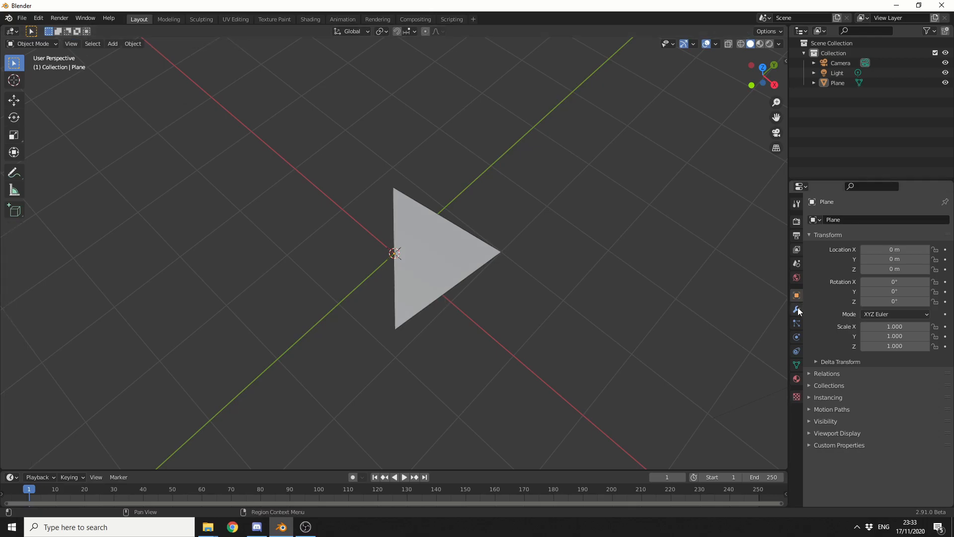
Step: Add a Simple Subdivision Surface modifier to the triangle and apply it
left_click(826, 219)
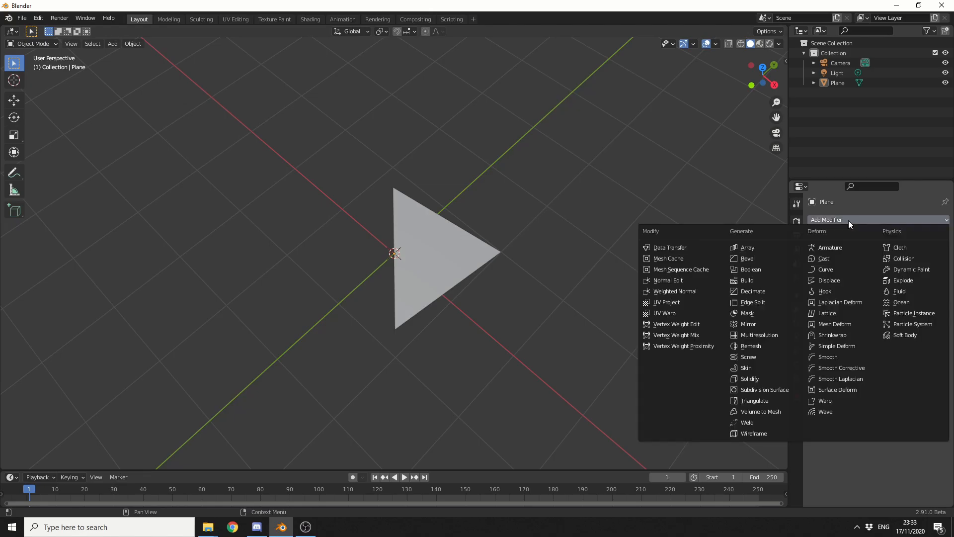
left_click(765, 388)
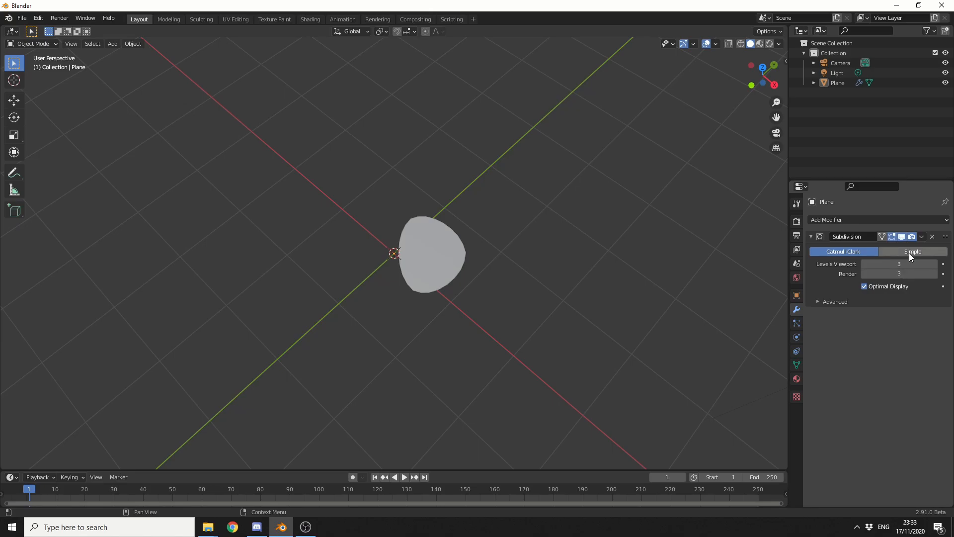
left_click(913, 251)
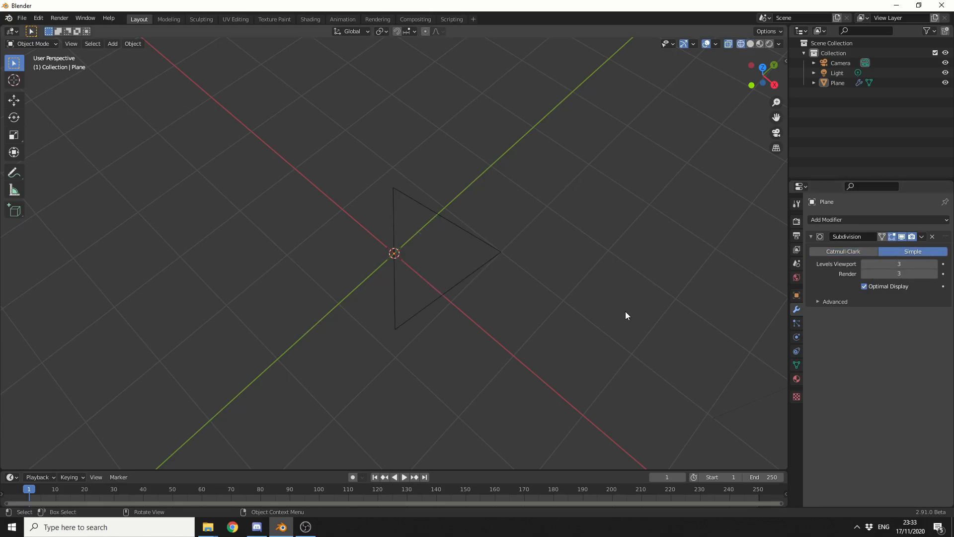
left_click(921, 236)
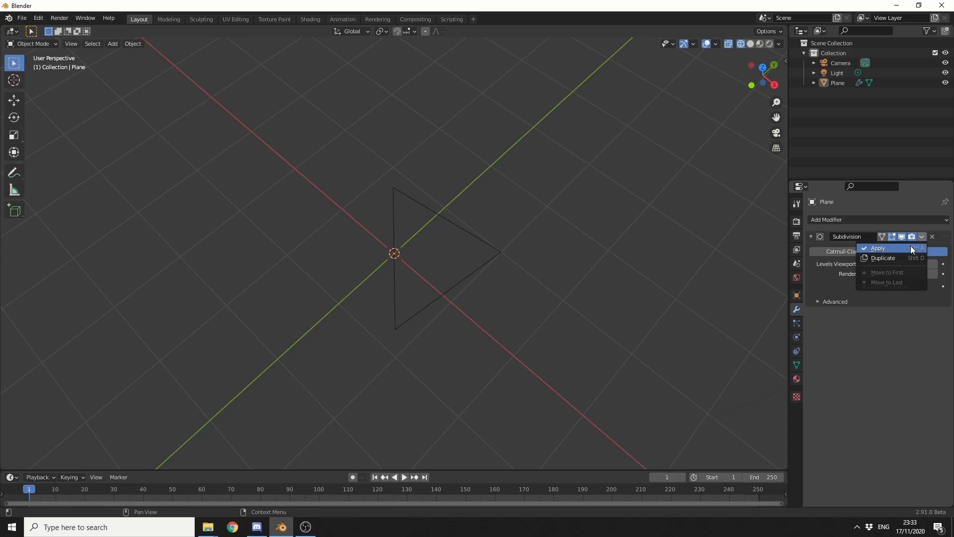
left_click(879, 247)
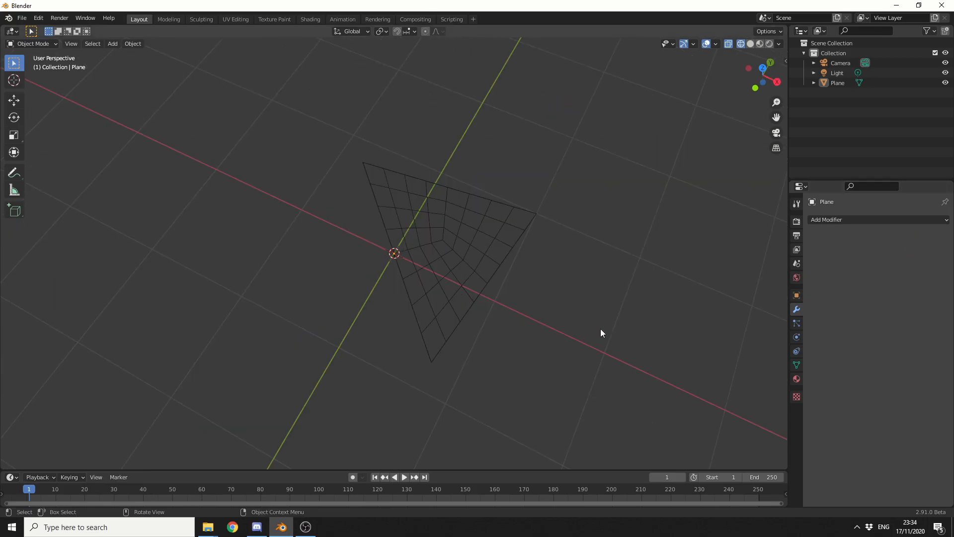
left_click(846, 220)
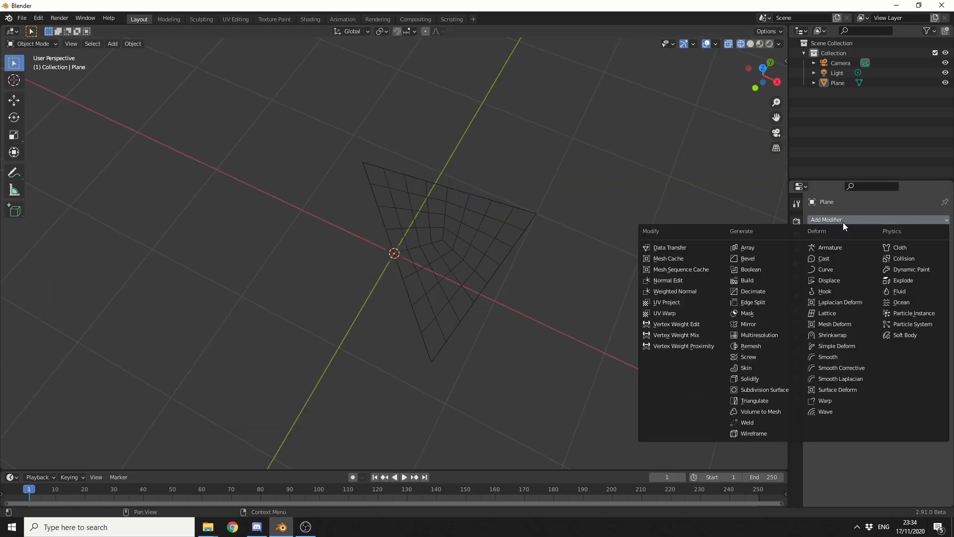
Step: Add a Decimate modifier at ratio 0.1154, apply it, and enter Edit Mode
left_click(753, 291)
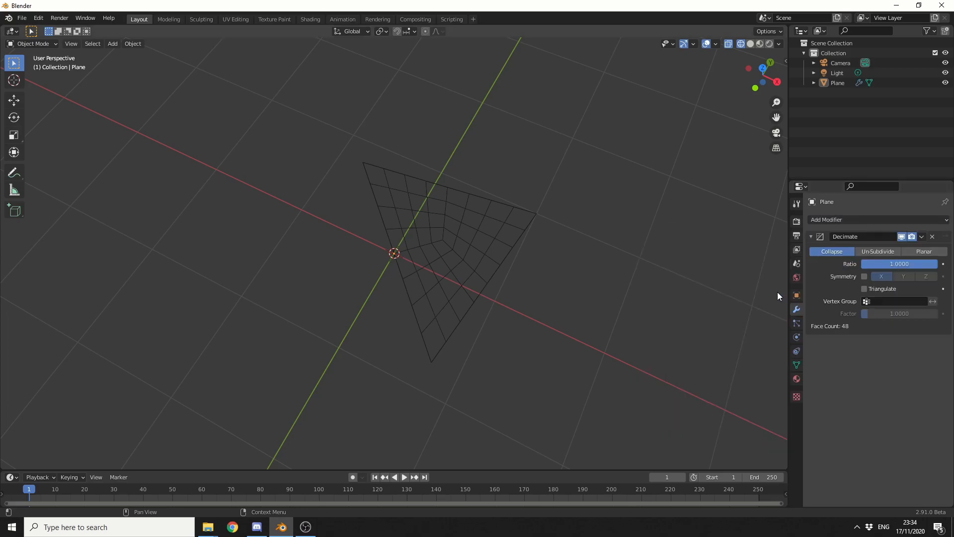
mouse_move(783, 295)
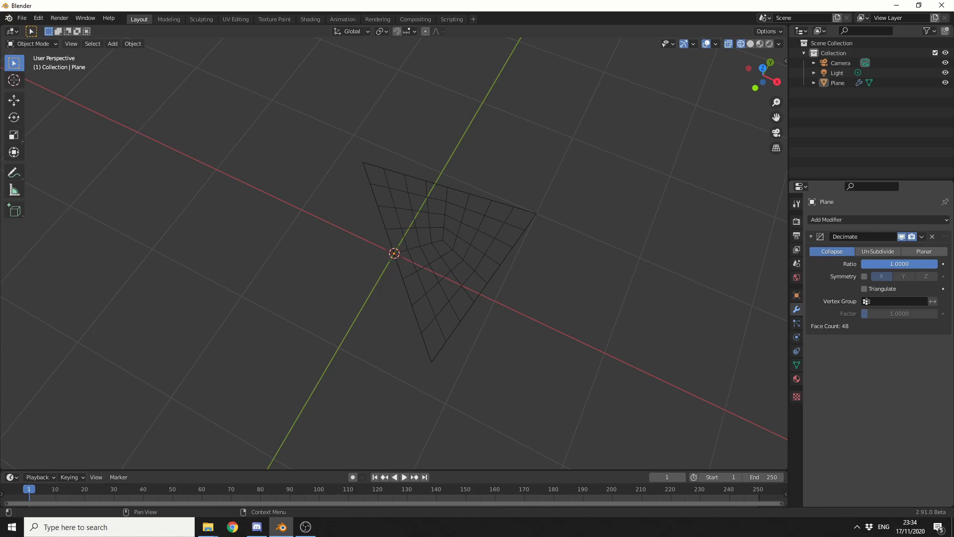
left_click_drag(913, 263, 888, 263)
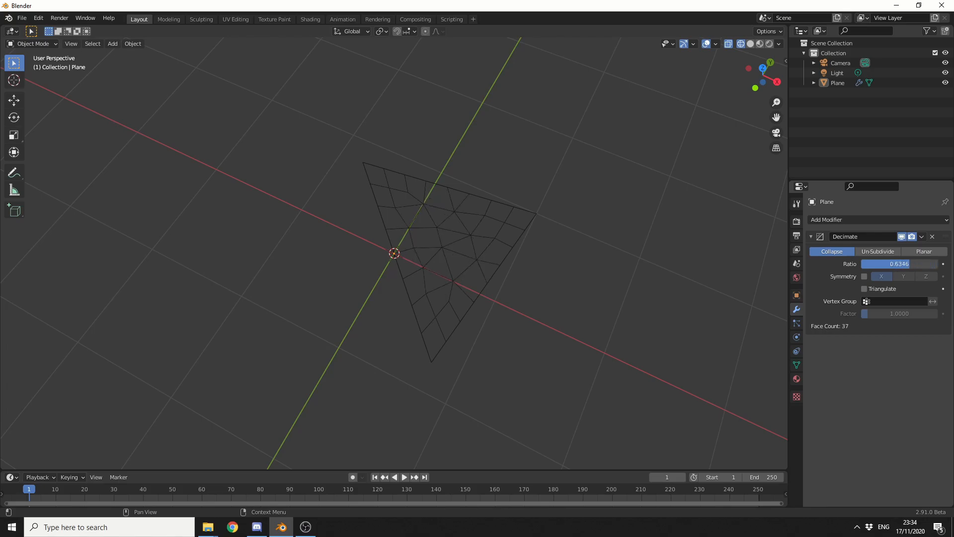
left_click_drag(913, 263, 871, 264)
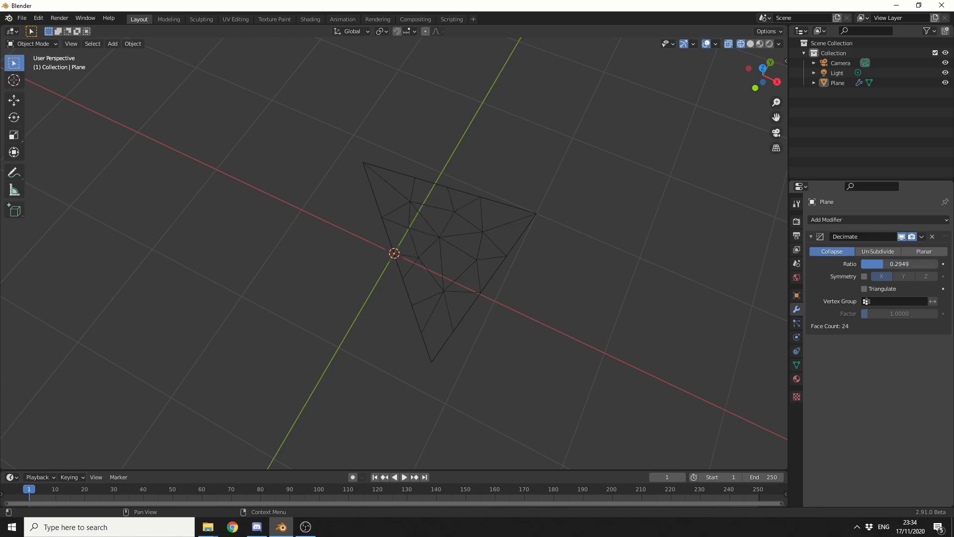
left_click_drag(907, 263, 871, 264)
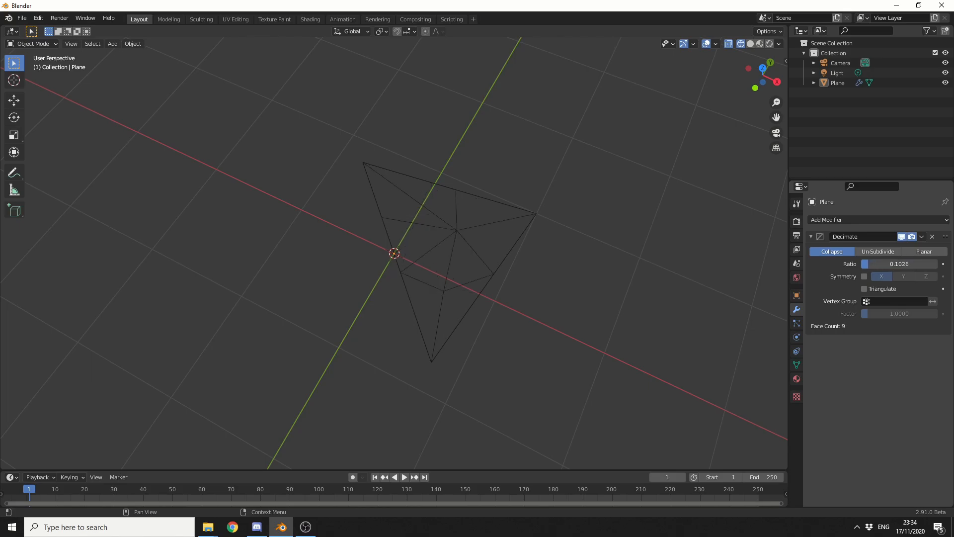
left_click_drag(882, 264, 900, 264)
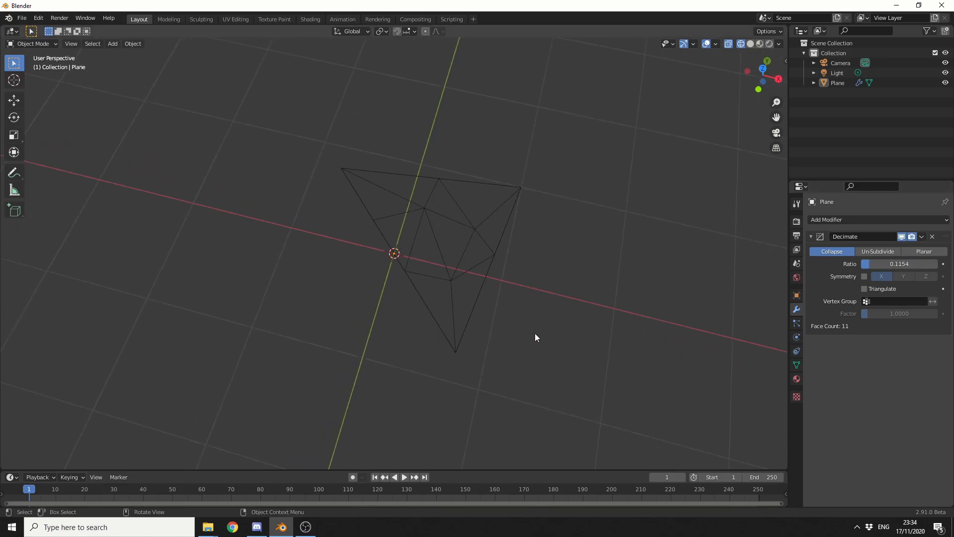
left_click_drag(536, 338, 539, 323)
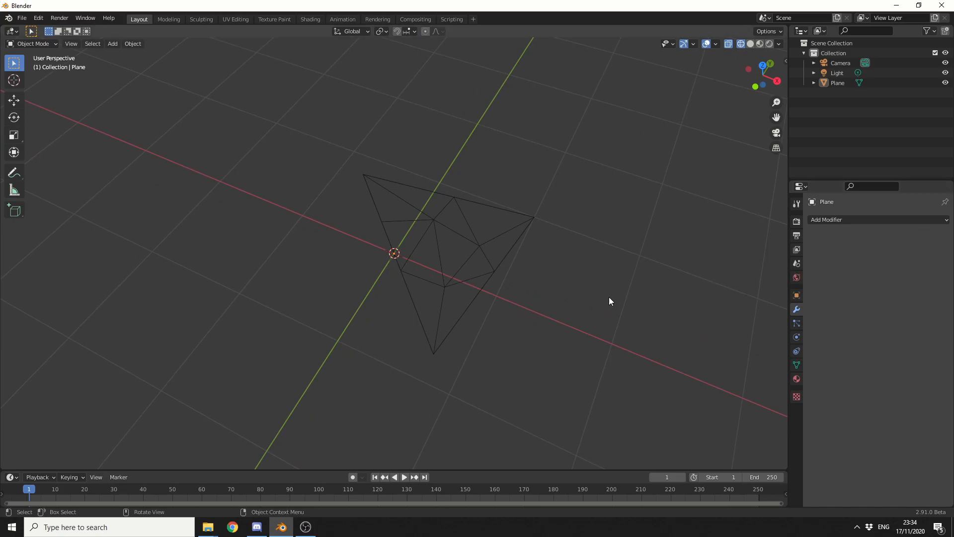
key("Tab")
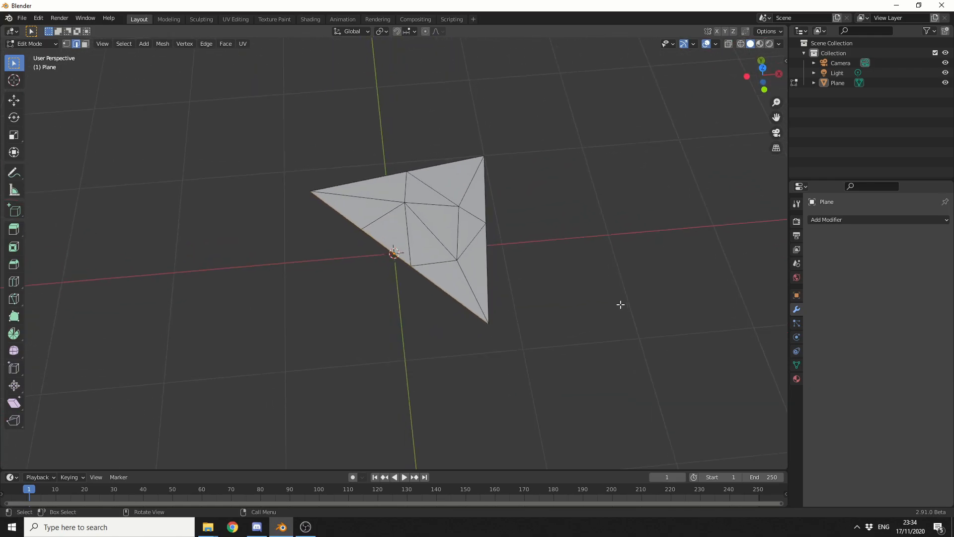
mouse_move(556, 139)
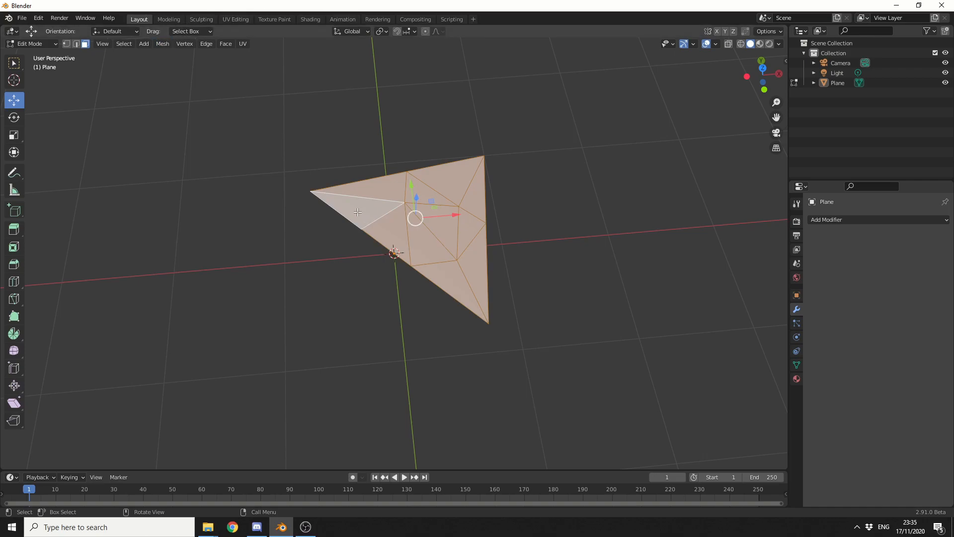
Step: Split the selected faces with Faces by Edges and drag one piece away
left_click(163, 44)
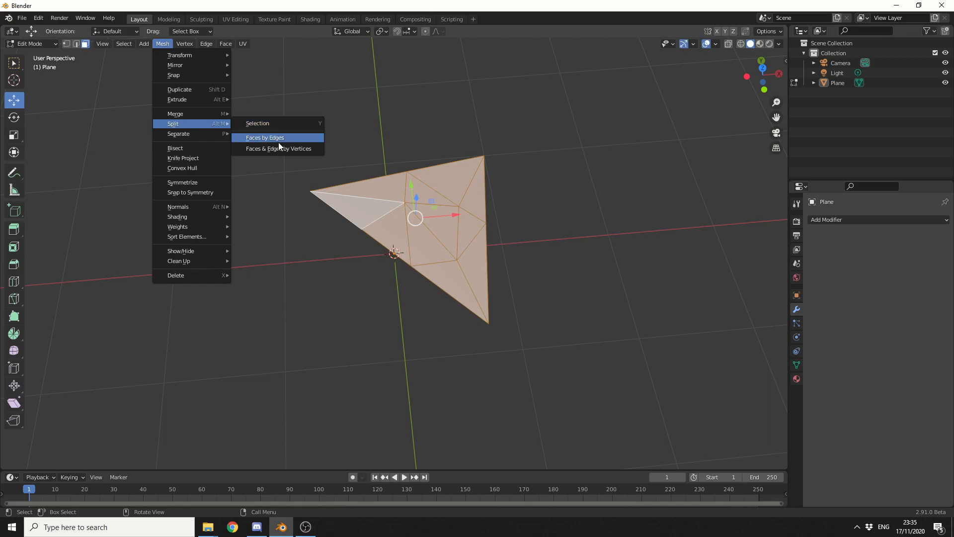
left_click(264, 137)
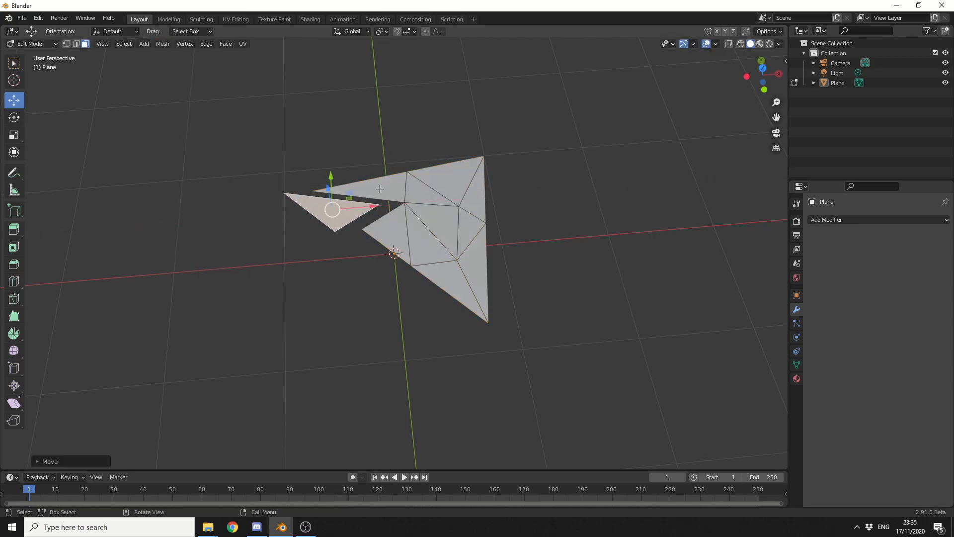
left_click_drag(332, 209, 369, 150)
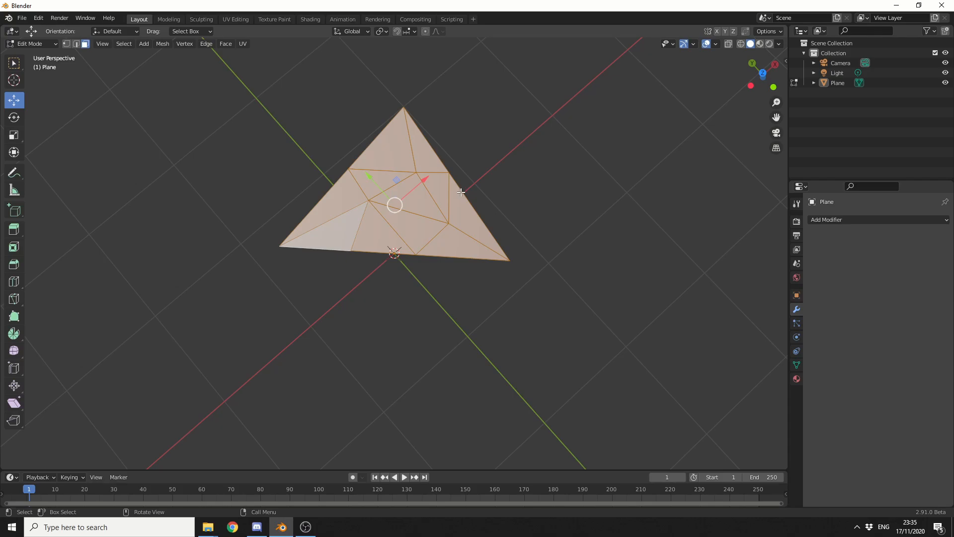
Step: Scale all the split triangle's faces up slightly
key("s")
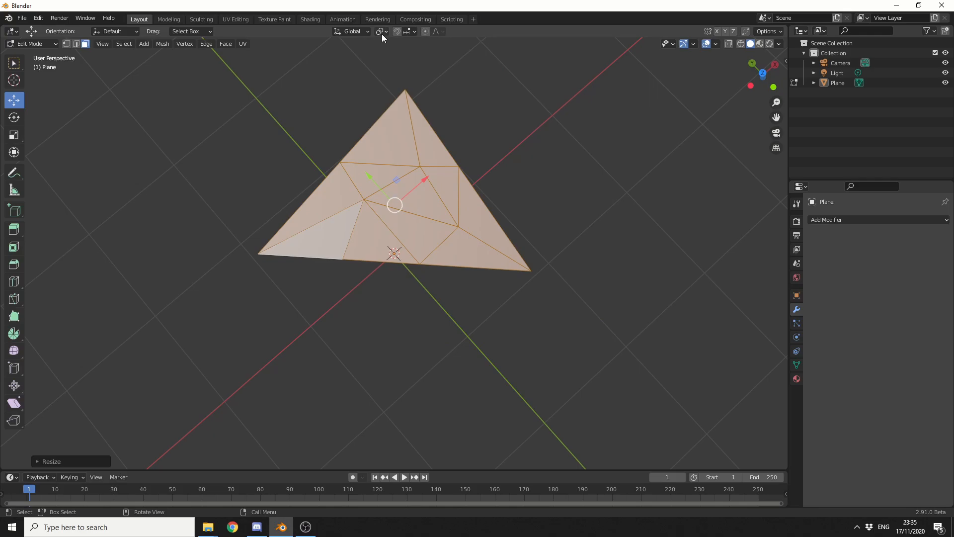
left_click(380, 31)
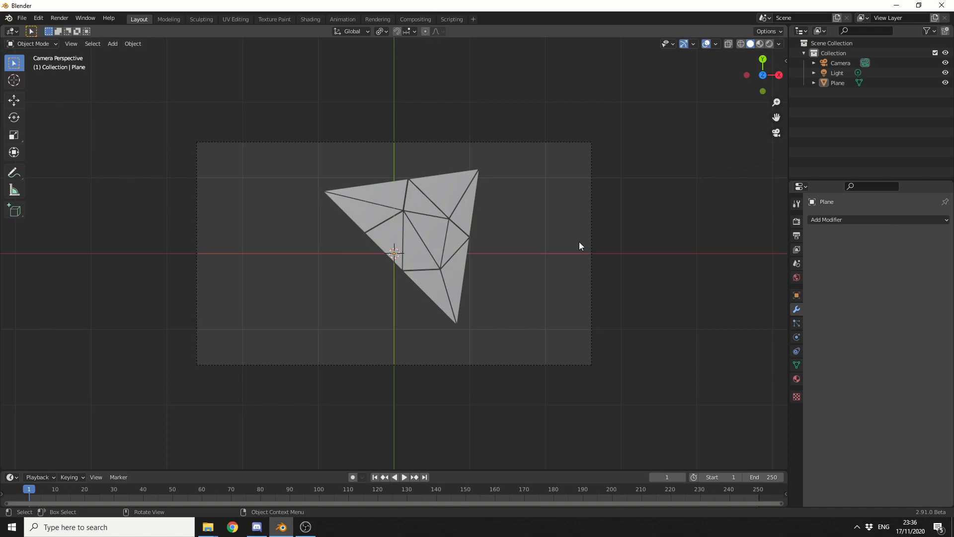
Step: Rotate the triangle 45° on Z and raise the camera about 0.49 m to frame it
left_click(13, 117)
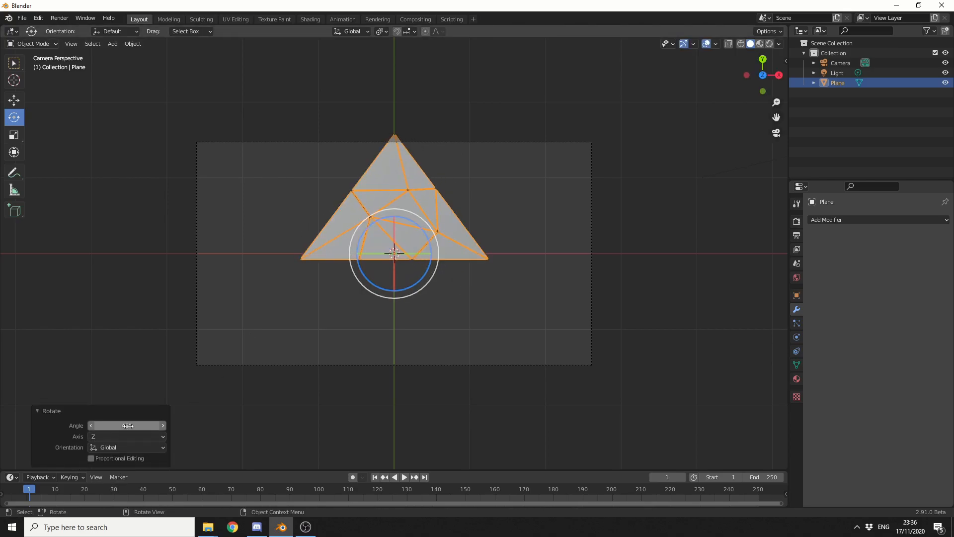
left_click(840, 63)
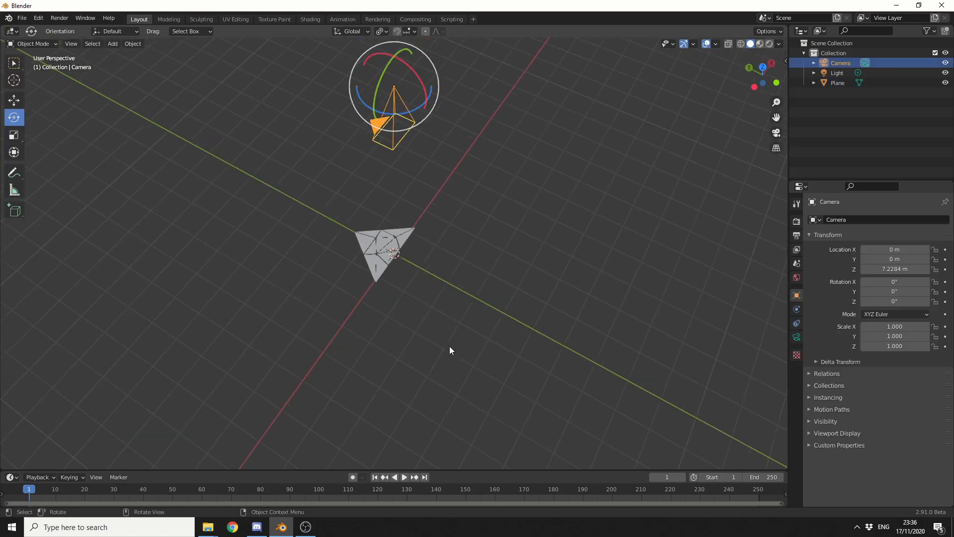
left_click(13, 100)
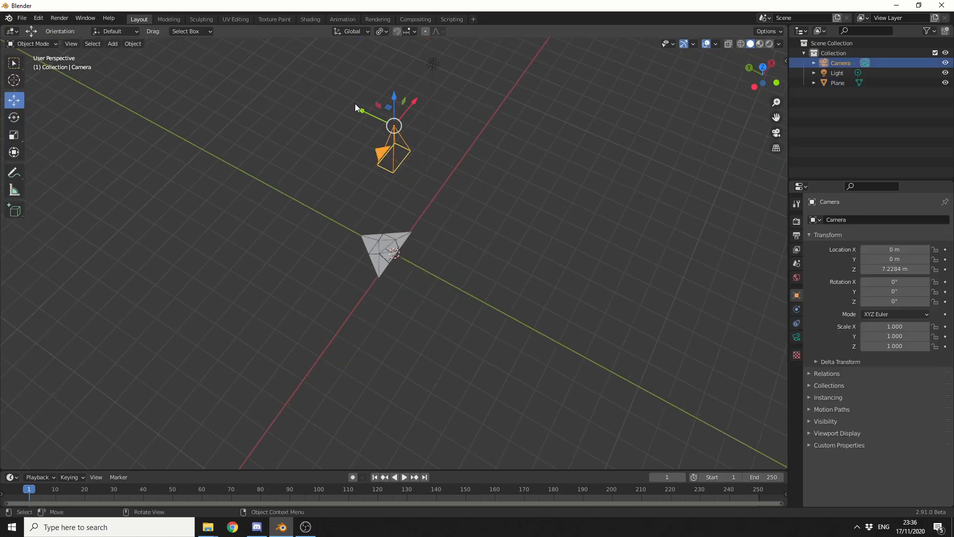
left_click_drag(393, 125, 379, 120)
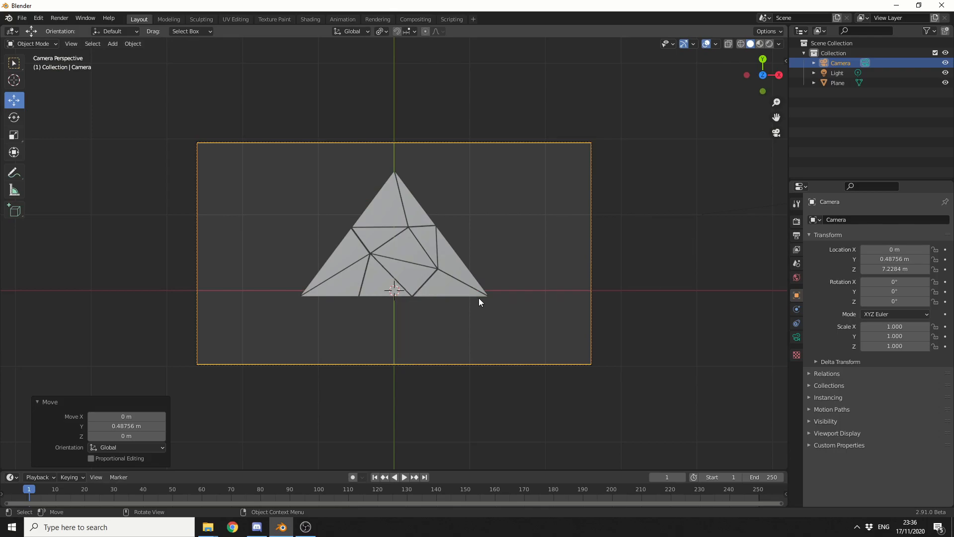
left_click(113, 43)
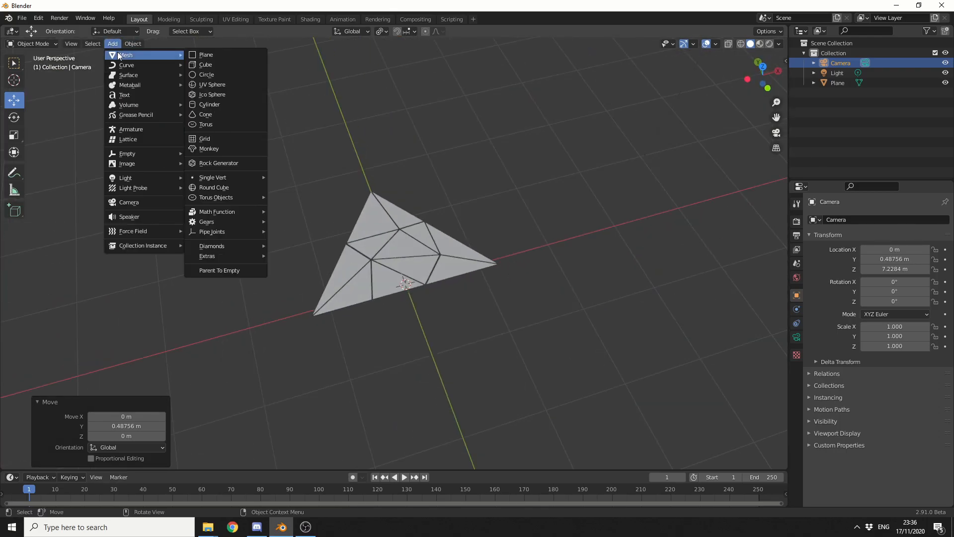
Step: Add a large backdrop plane, give the triangle a new black material, and delete the light
left_click(206, 55)
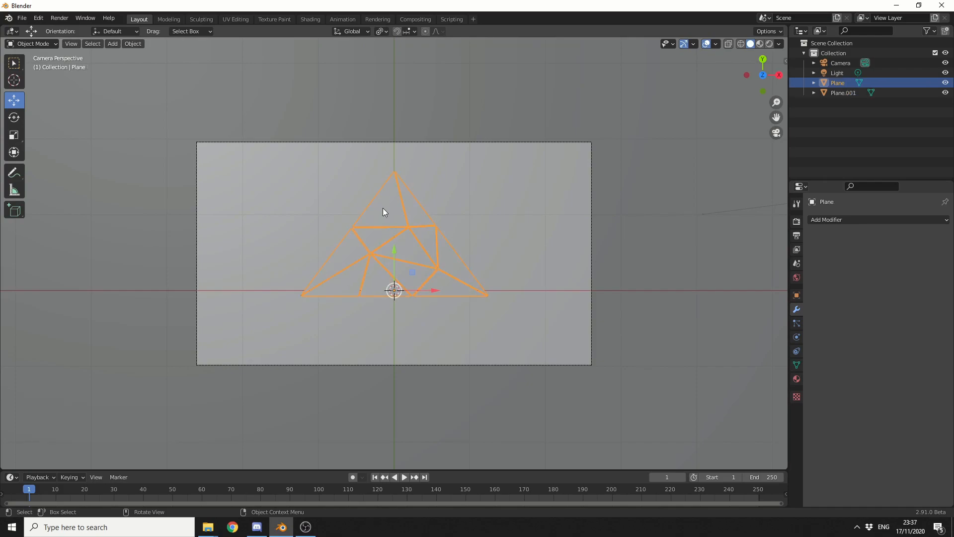
left_click(796, 378)
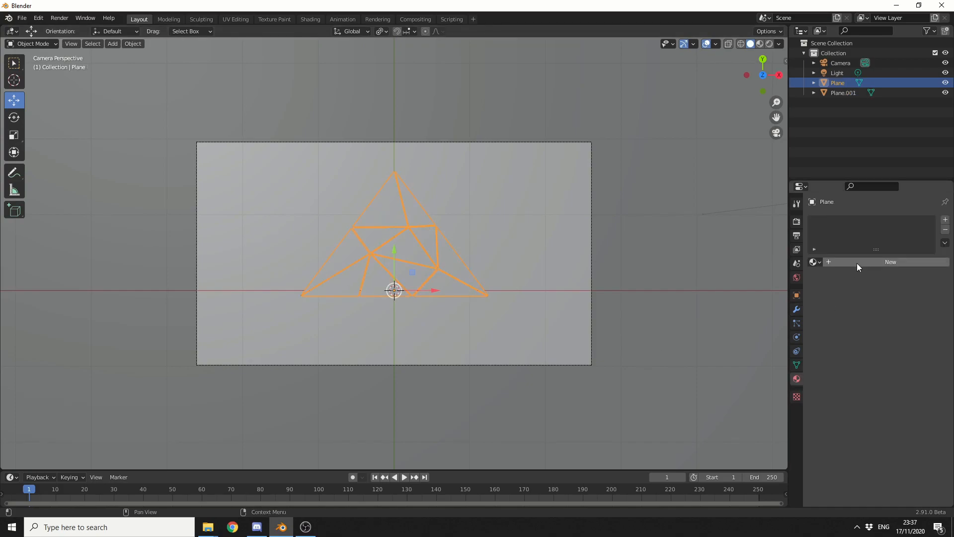
left_click(890, 262)
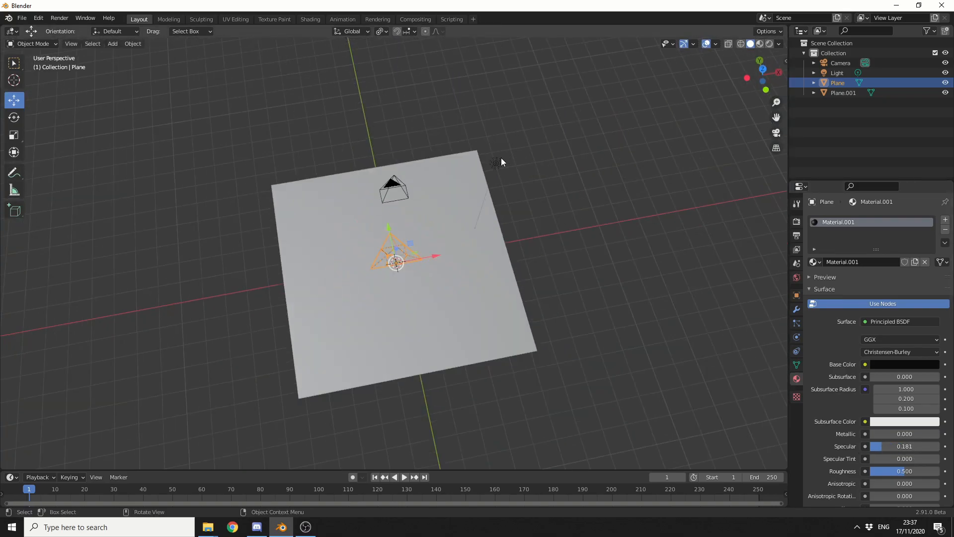
left_click(494, 162)
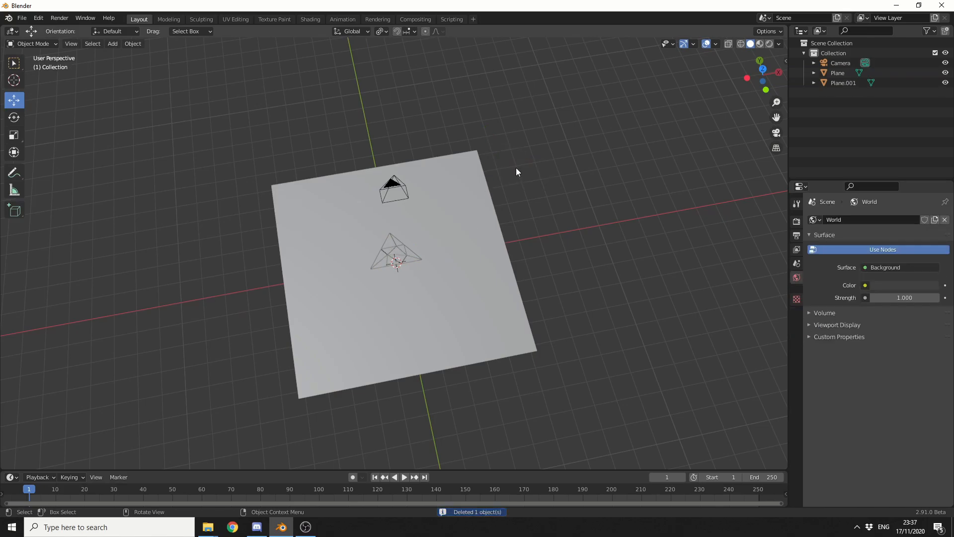
Step: Set the World Background node colour to light grey in Shading, then return to Layout
left_click(311, 19)
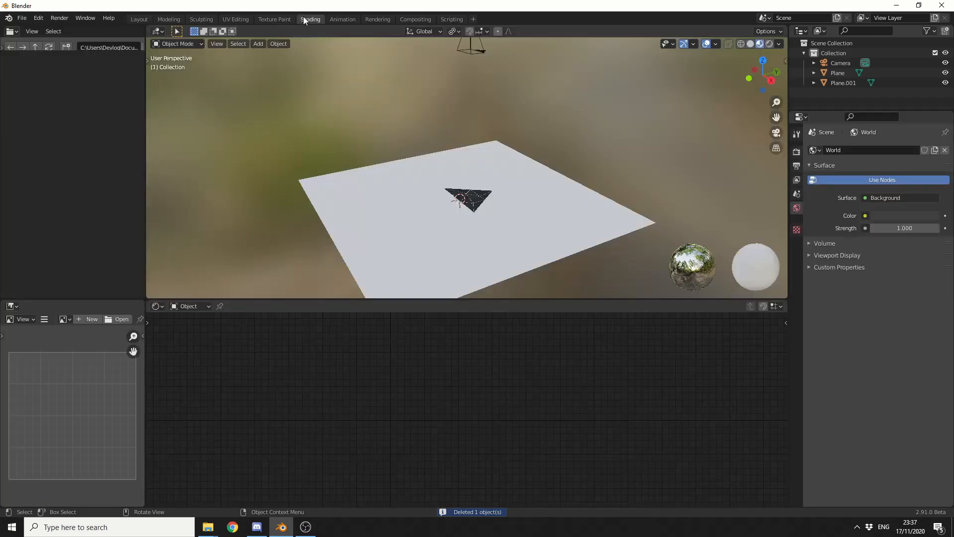
left_click(310, 19)
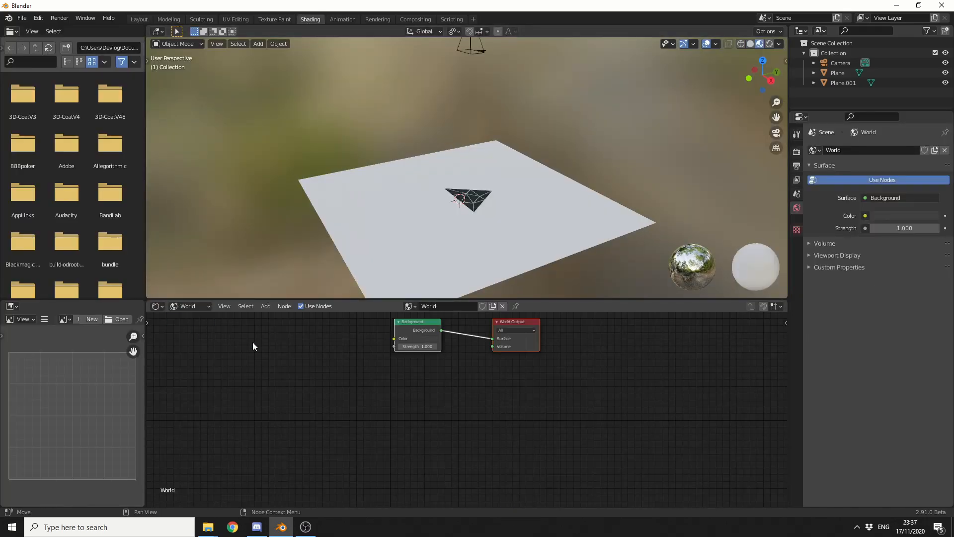
left_click(420, 339)
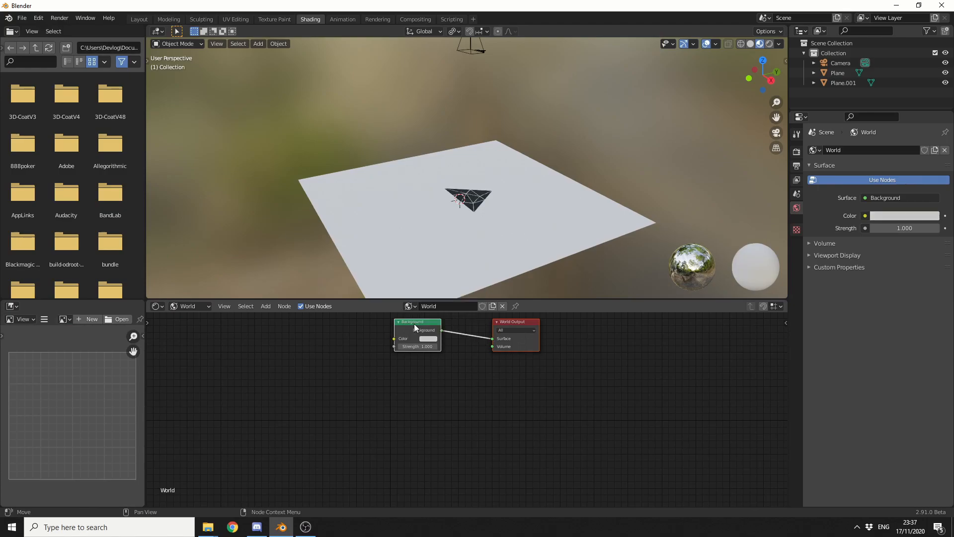
left_click(177, 43)
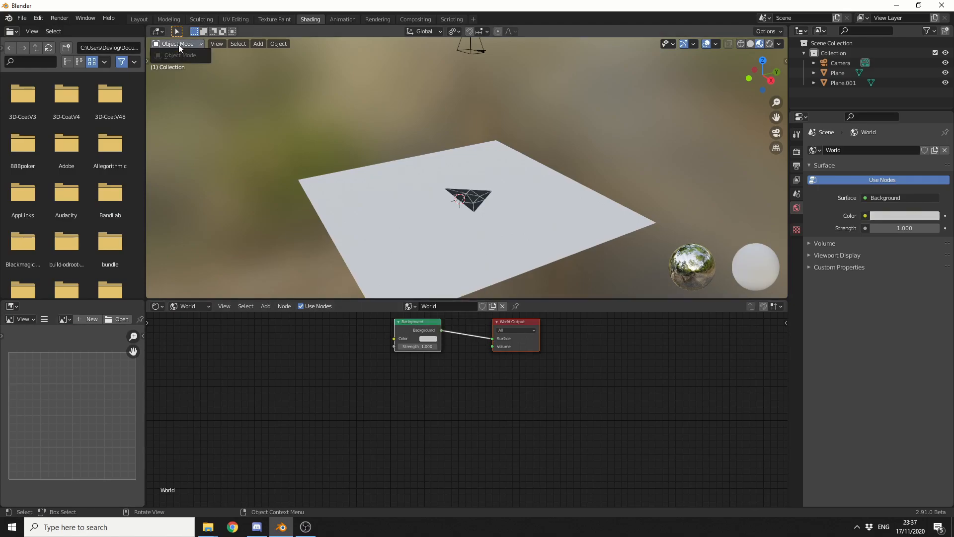
left_click(138, 19)
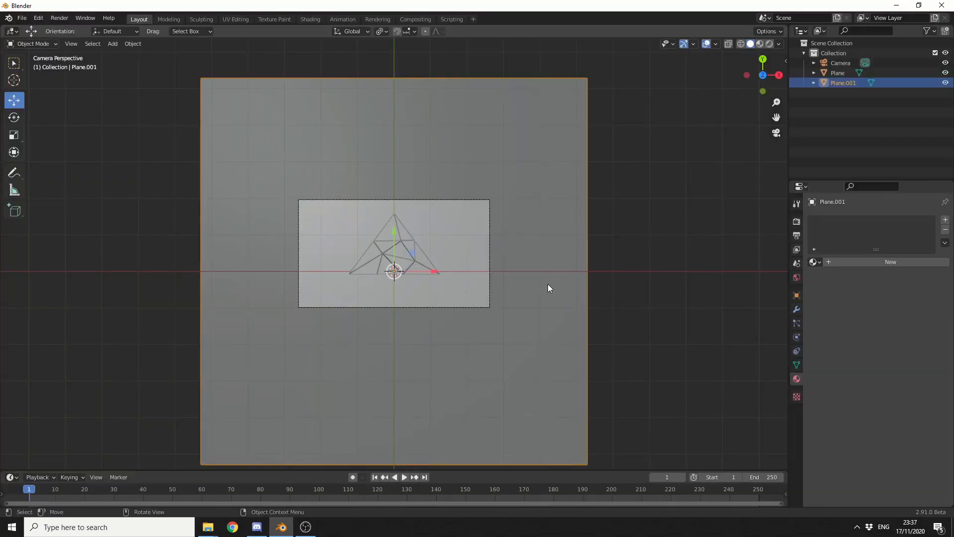
mouse_move(545, 280)
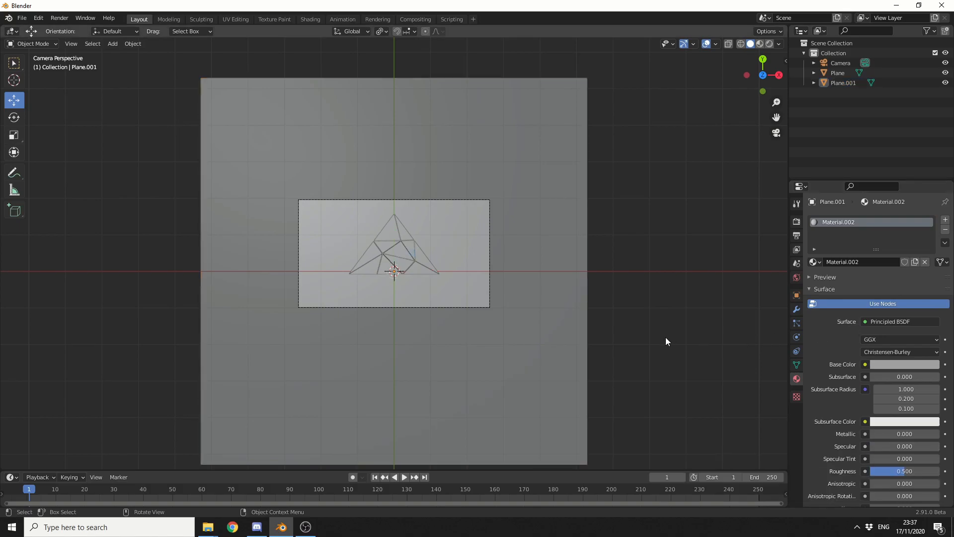
mouse_move(445, 291)
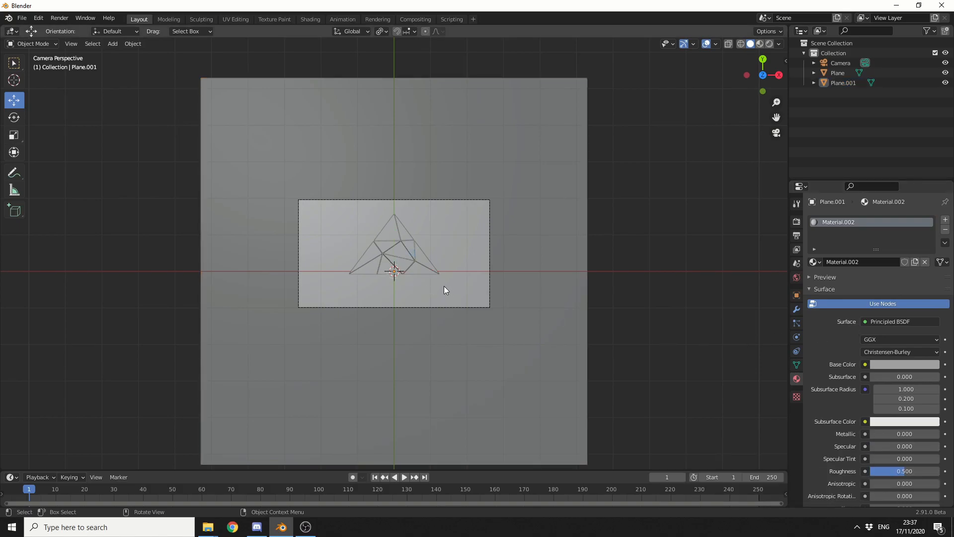
Step: Add a text object typed 'SPLIT TUTORIAL' and load the ArtographieBold.ttf font
left_click(112, 43)
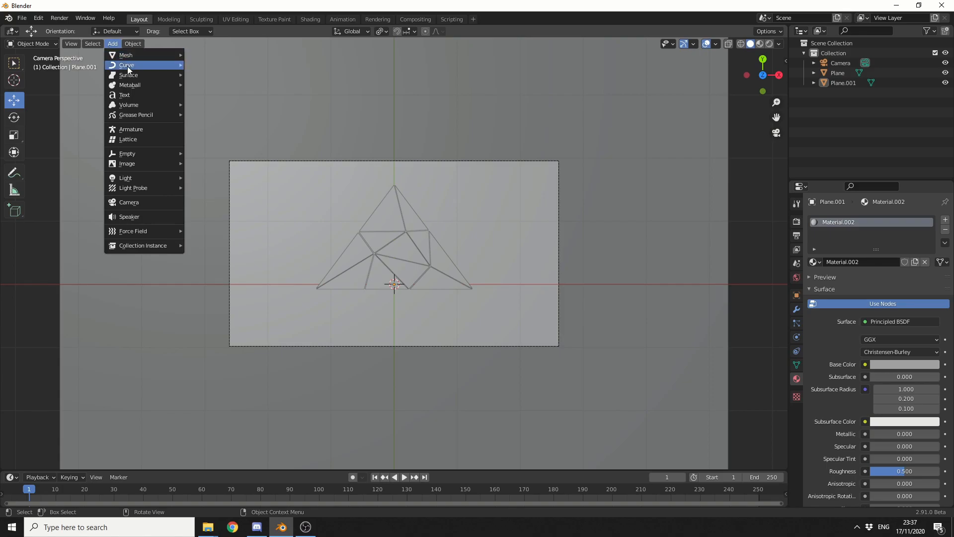
left_click(125, 95)
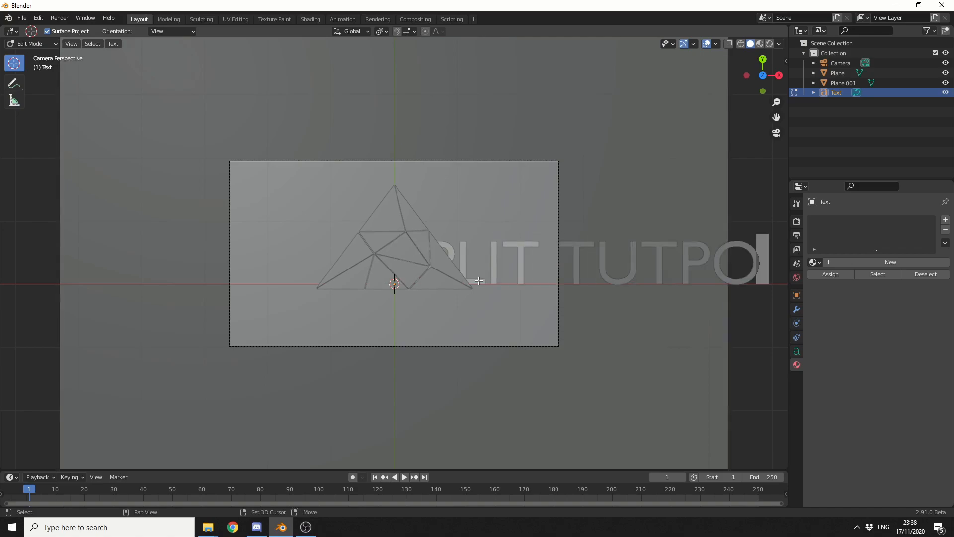
key("Backspace")
type("RIAL")
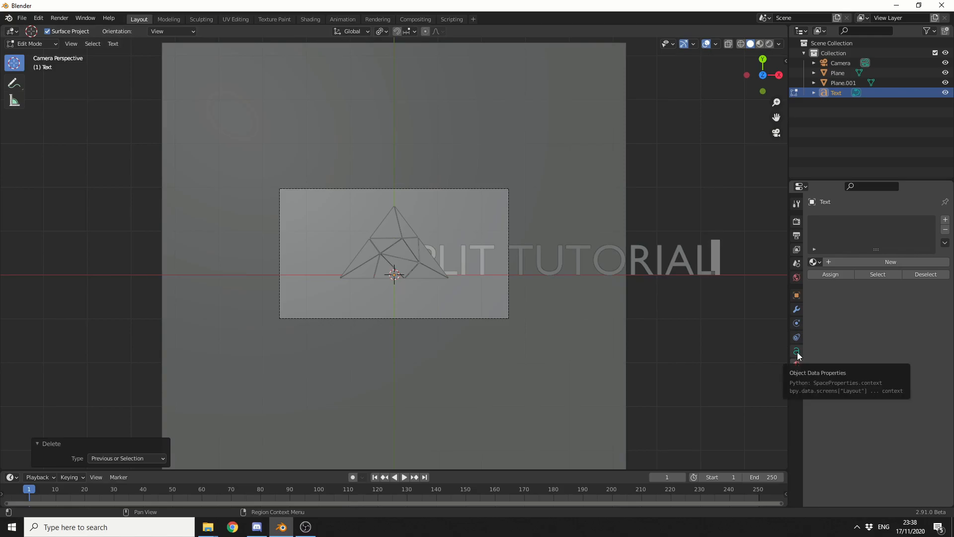
left_click(796, 355)
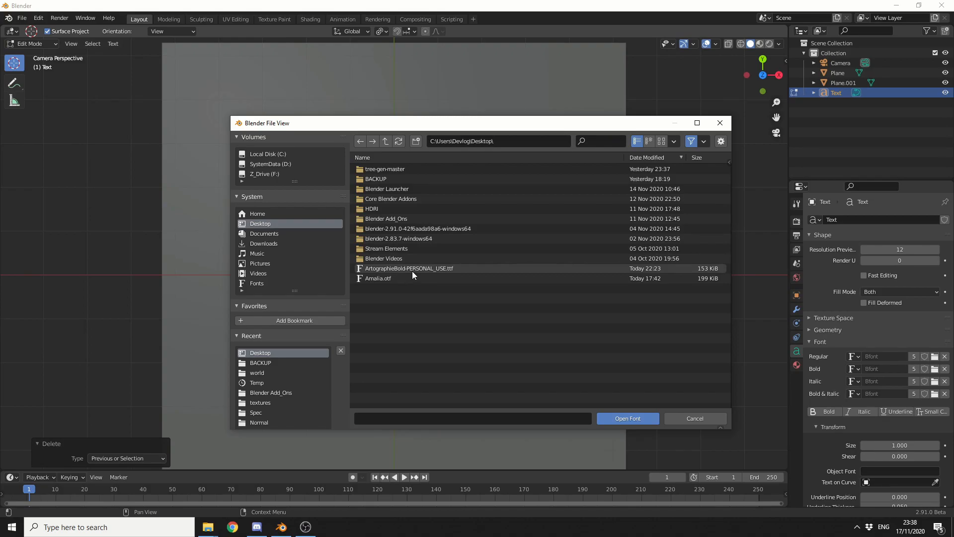
left_click(627, 418)
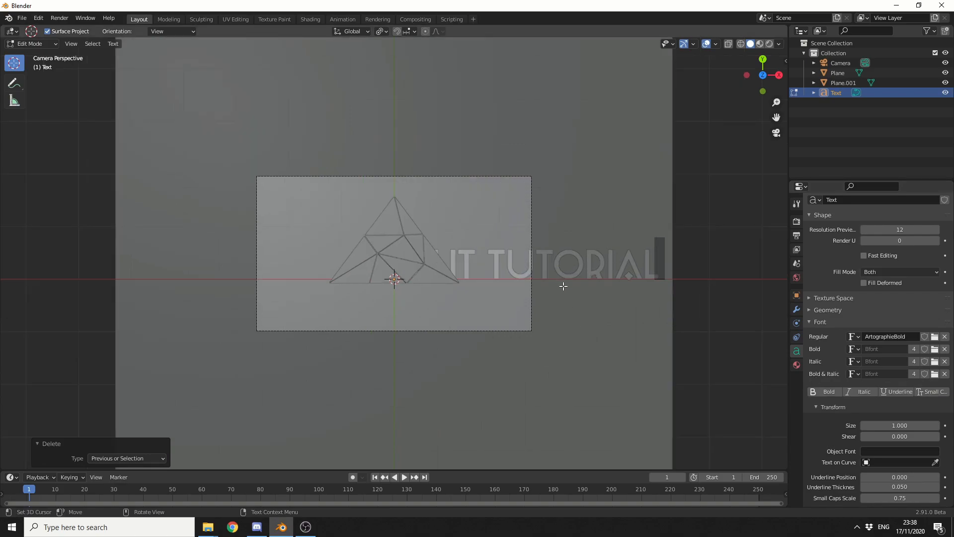
Step: Scale the SPLIT TUTORIAL text to 0.285, set its origin to geometry, and show the triangle's material settings
left_click(32, 43)
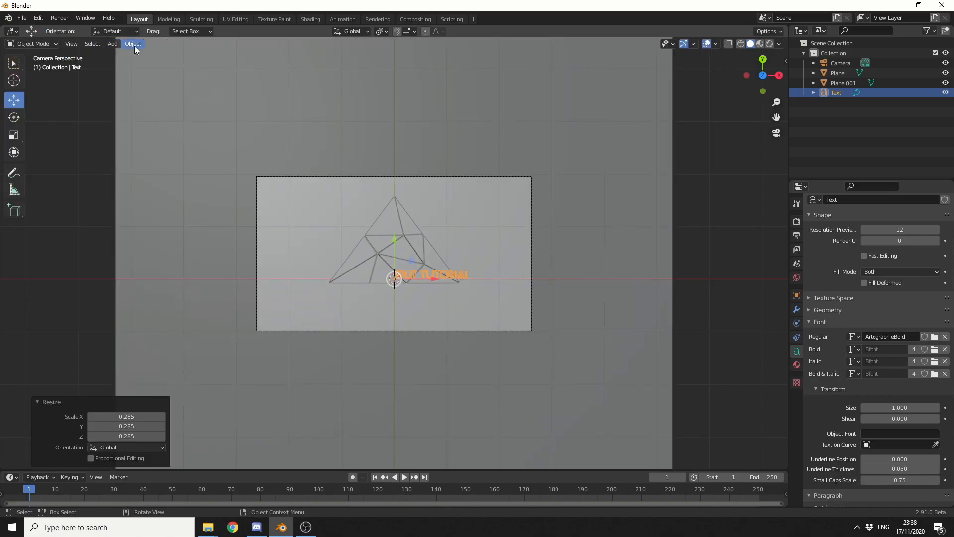
left_click(133, 43)
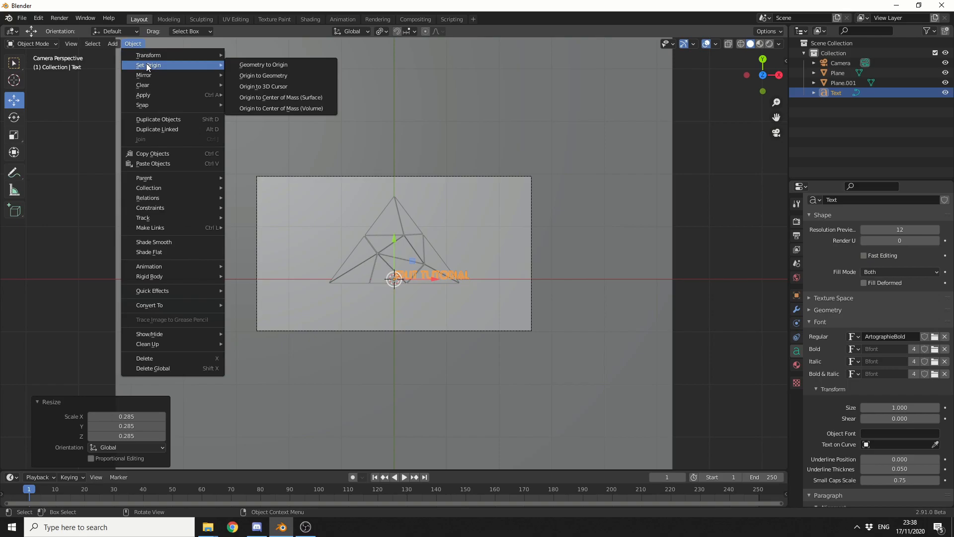
left_click(263, 65)
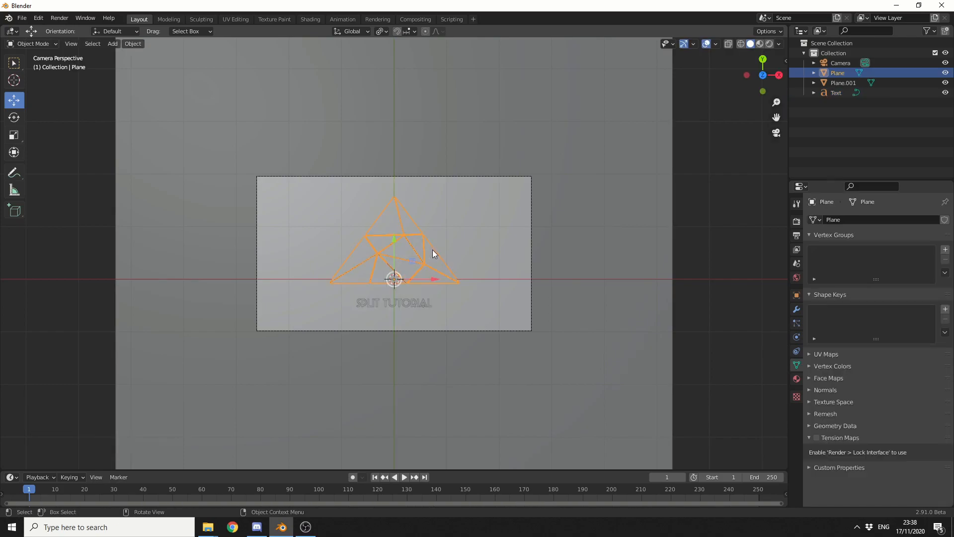
left_click(797, 380)
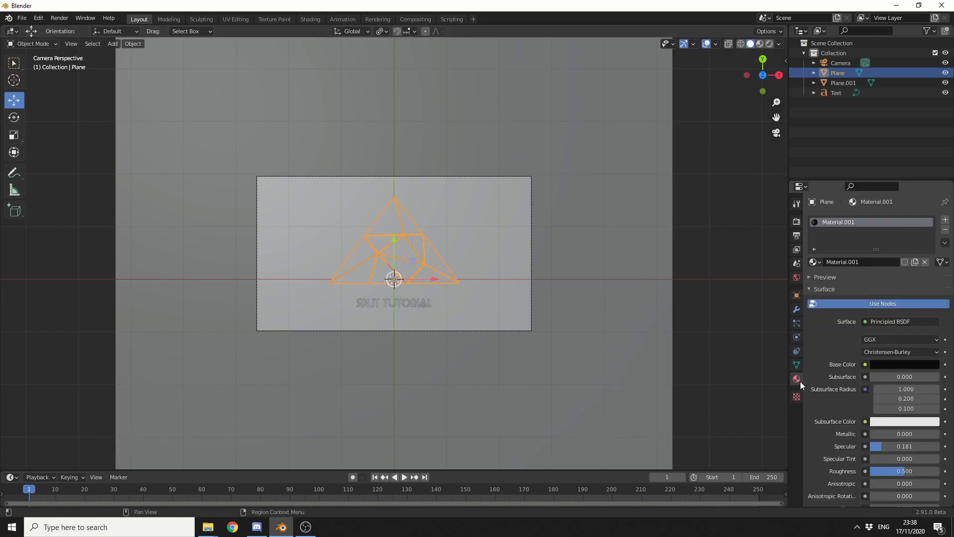